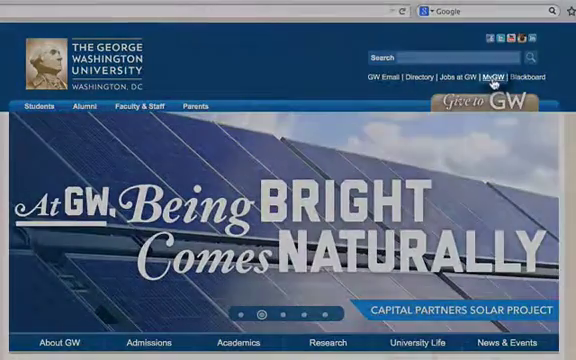
Step: Log in through MyGW with User ID and PIN to reach the GWeb Main Menu
left_click(481, 76)
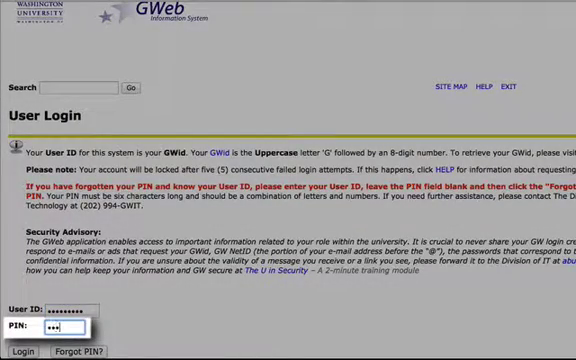
type("•••")
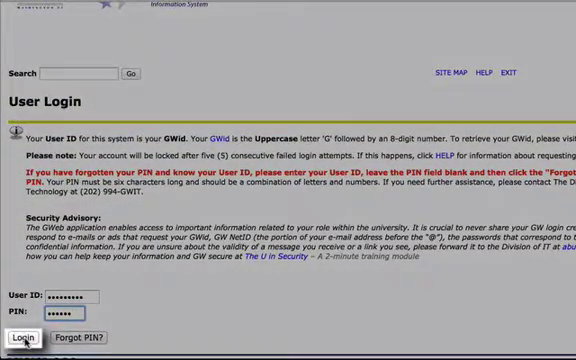
left_click(18, 336)
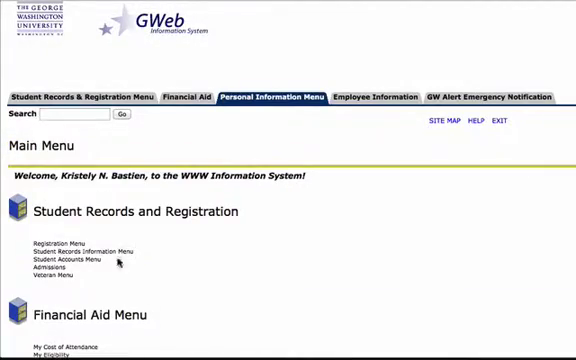
mouse_move(135, 213)
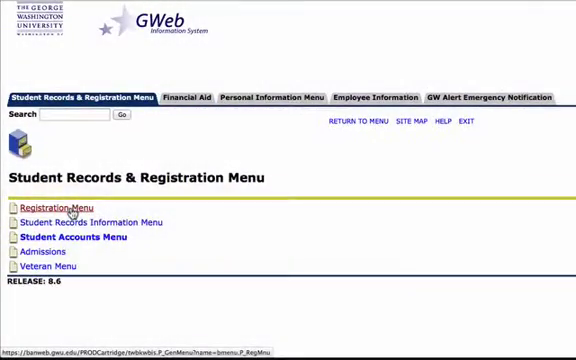
Step: Open the Registration Menu's Register, Drop and/or Add Classes term selection for Fall 2014
left_click(55, 207)
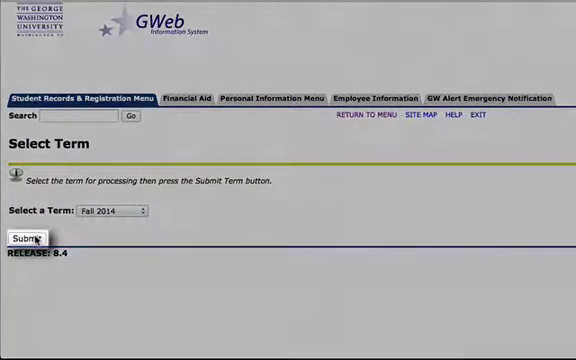
Step: Confirm Fall 2014 and enter CRN 81865 in the Add Classes Worksheet
left_click(28, 240)
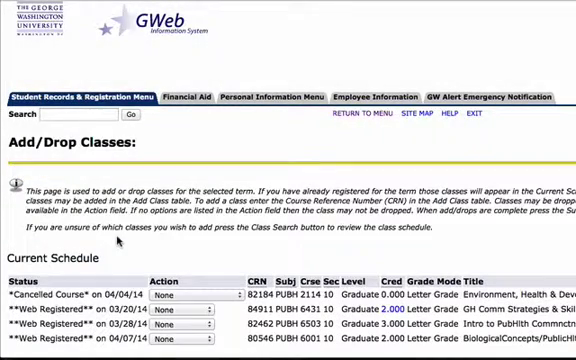
scroll("down", 3)
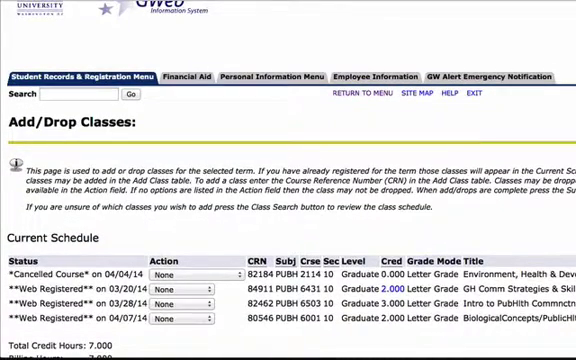
scroll("down", 3)
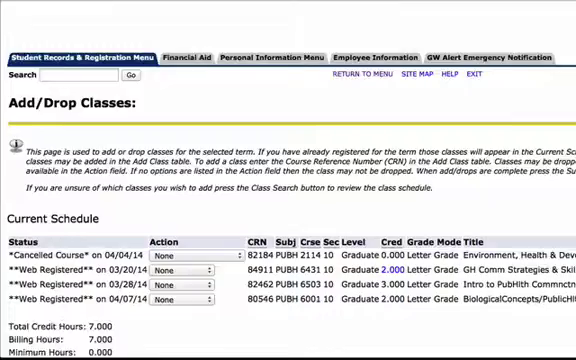
scroll("down", 3)
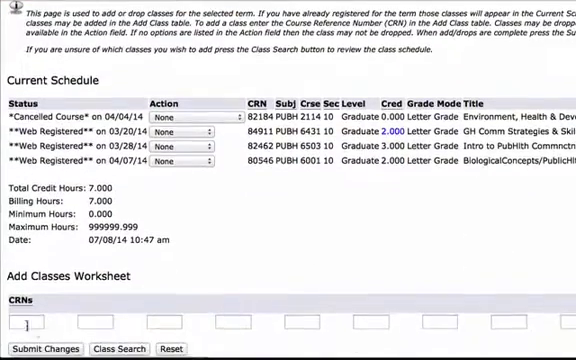
left_click(30, 325)
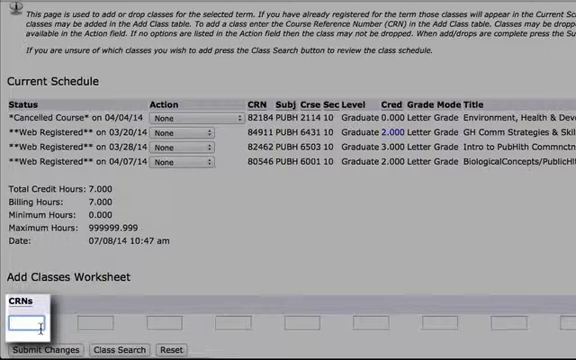
type("818")
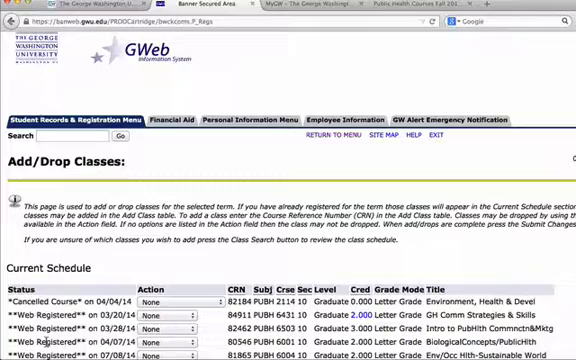
scroll("down", 3)
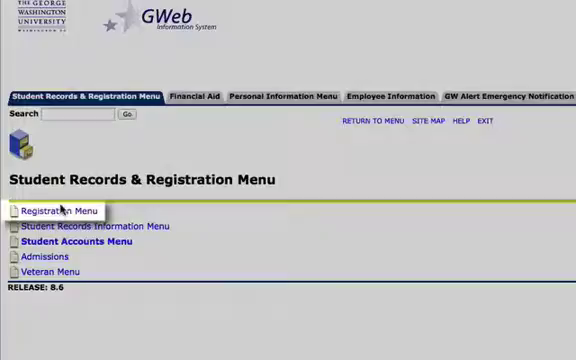
Step: Look up Fall 2014 classes to add and run a Course Search for Public Health
left_click(58, 209)
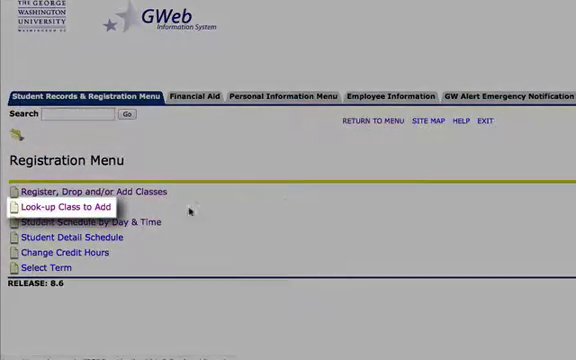
left_click(65, 205)
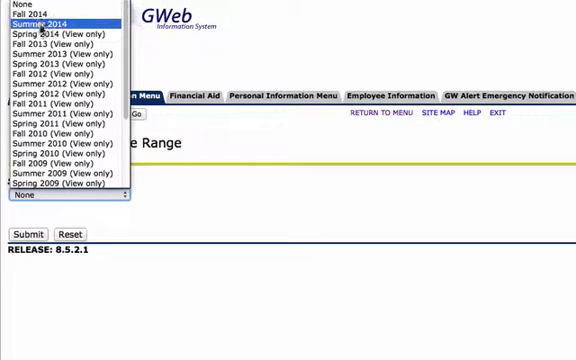
left_click(58, 23)
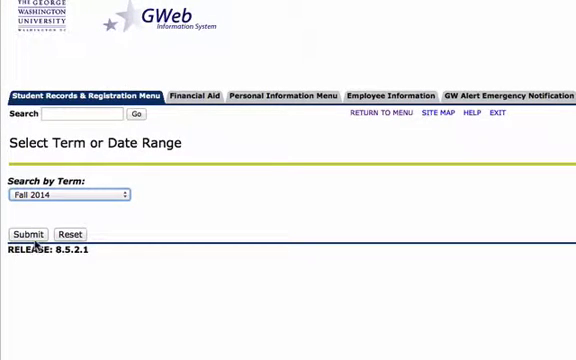
left_click(33, 234)
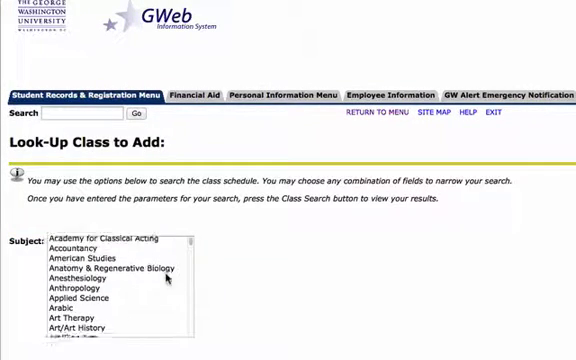
scroll("down", 3)
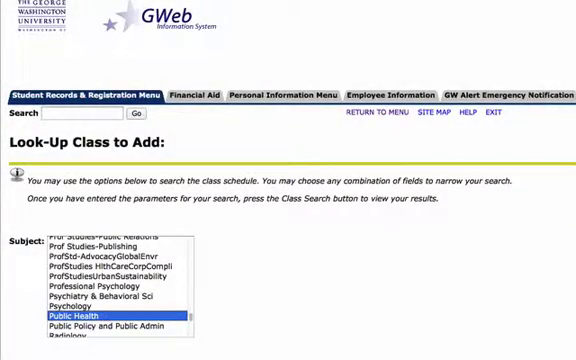
scroll("down", 3)
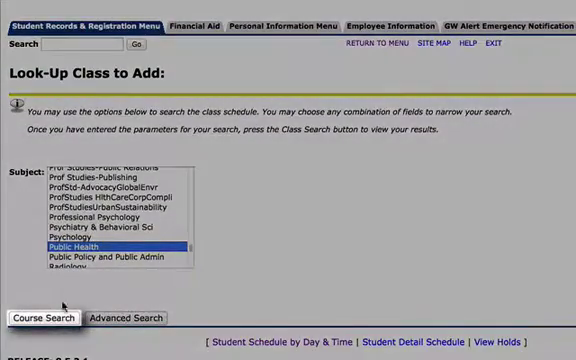
left_click(49, 318)
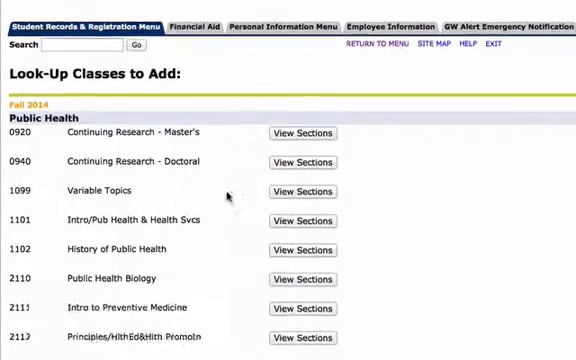
Step: Open View Sections for PUBH 6004 and scroll through its offered sections
scroll("down", 3)
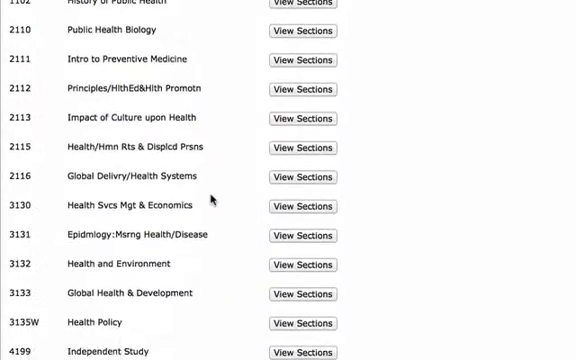
scroll("down", 3)
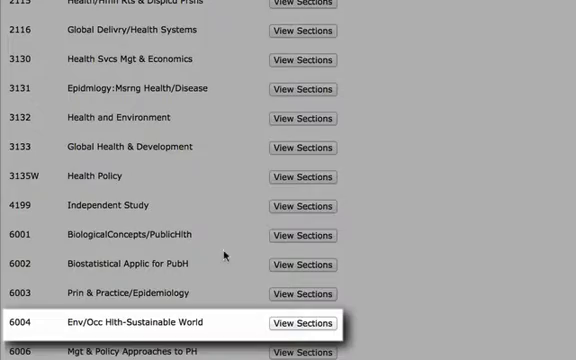
left_click(311, 322)
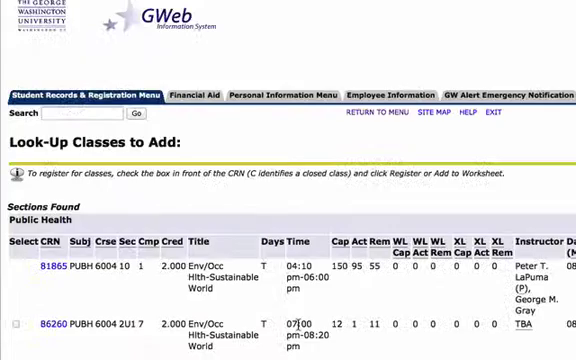
scroll("down", 3)
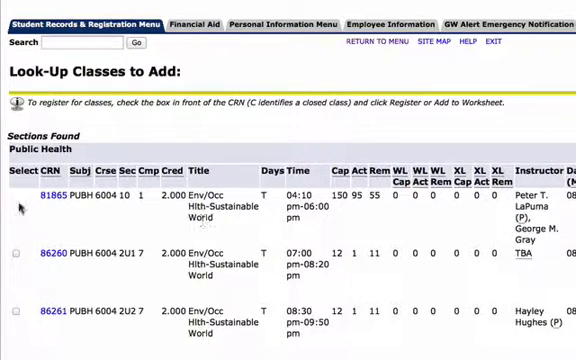
scroll("down", 3)
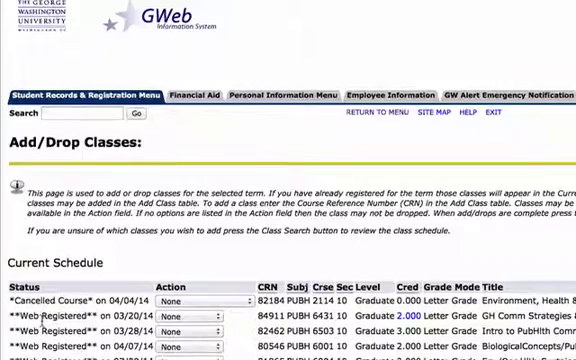
scroll("down", 3)
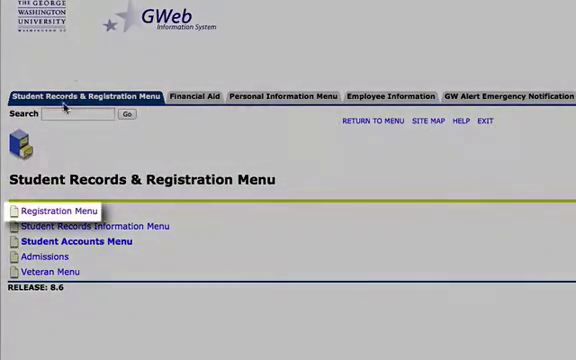
Step: Open Student Schedule by Day & Time for 08/25/14 and scroll the week
left_click(55, 212)
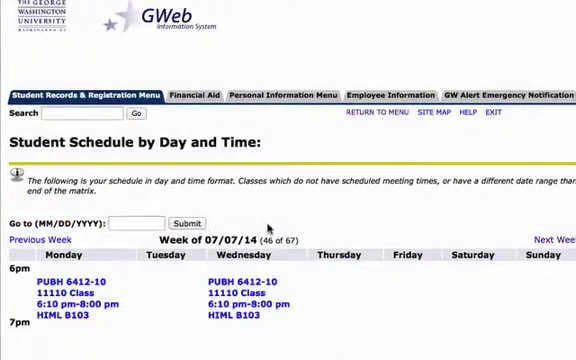
scroll("down", 3)
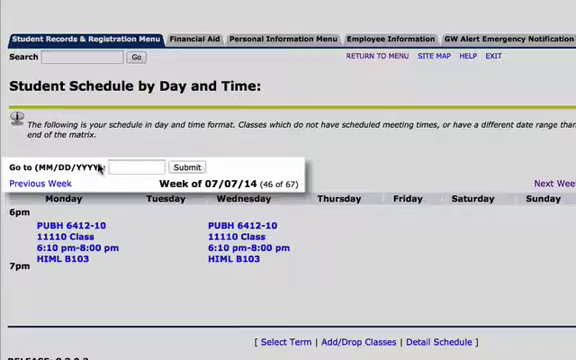
type("8/")
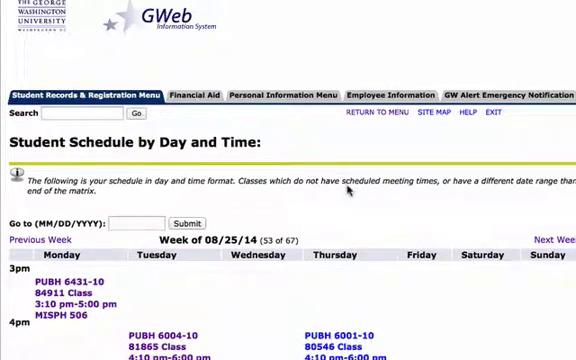
scroll("down", 3)
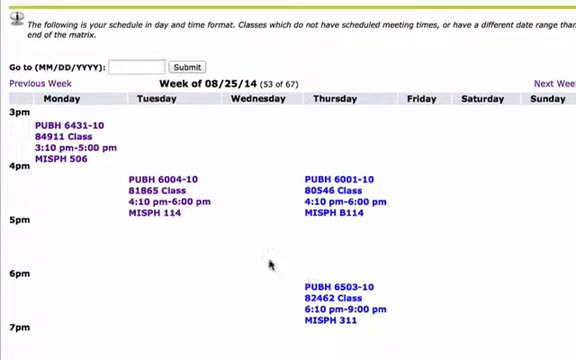